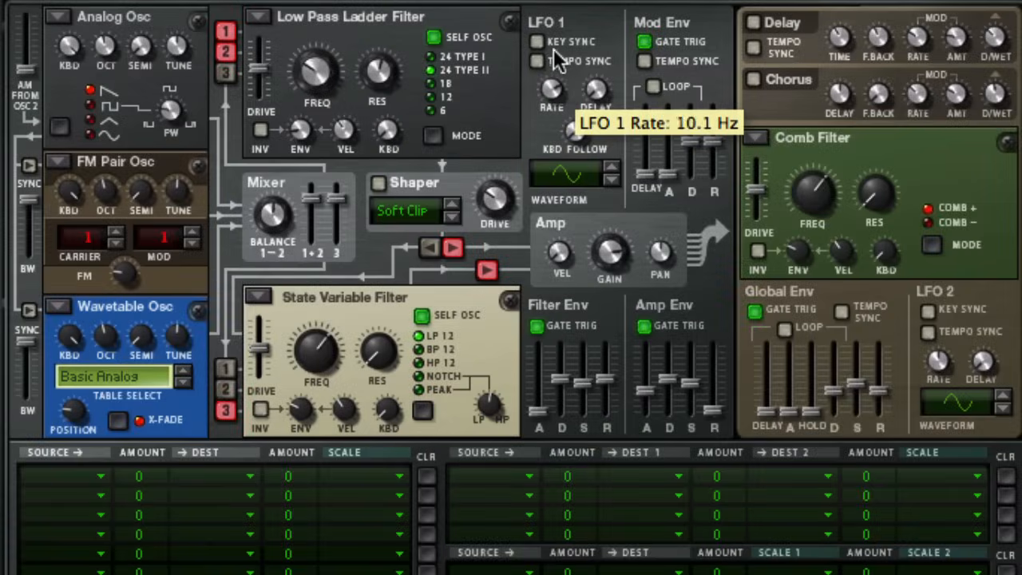
{"action": "mouse_move", "coordinate": [594, 96]}
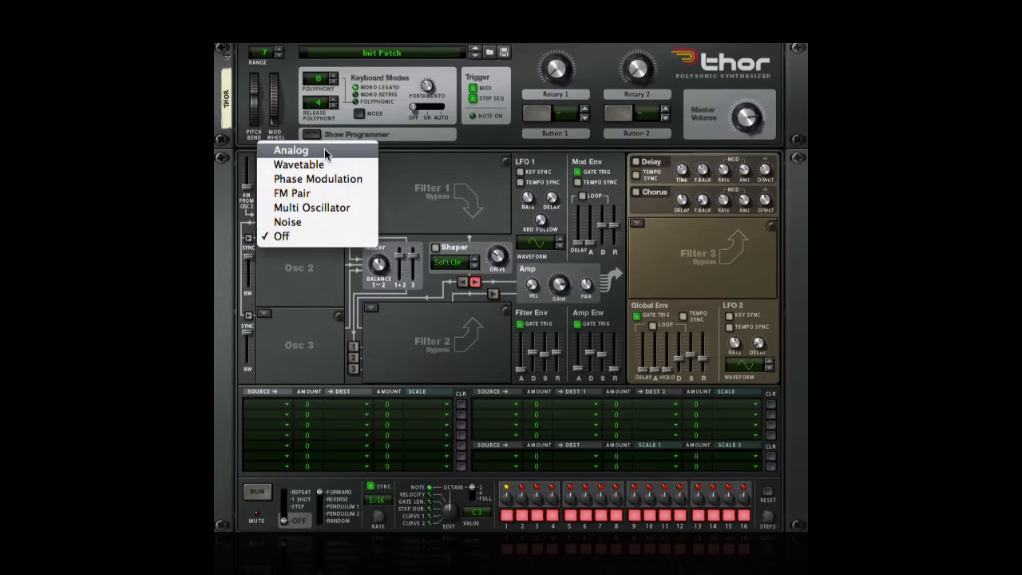
Load a Noise oscillator into Thor's Osc 1 slot via the slot type menu
{"action": "left_click", "coordinate": [291, 150]}
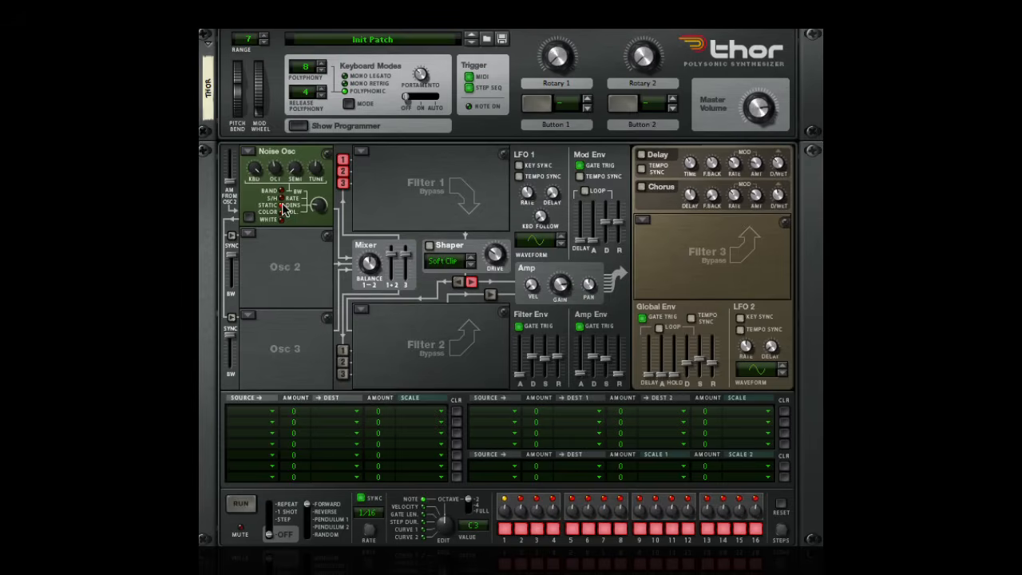
{"action": "mouse_move", "coordinate": [286, 227]}
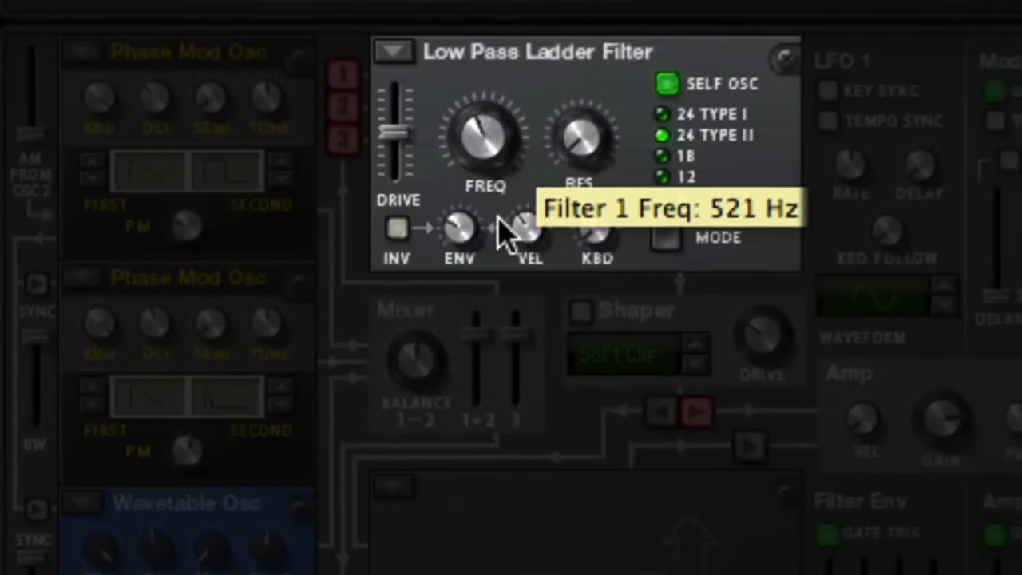
Adjust Filter 1's cutoff frequency and switch its type from Low Pass Ladder to Formant
{"action": "left_click_drag", "start_coordinate": [485, 140], "coordinate": [492, 112]}
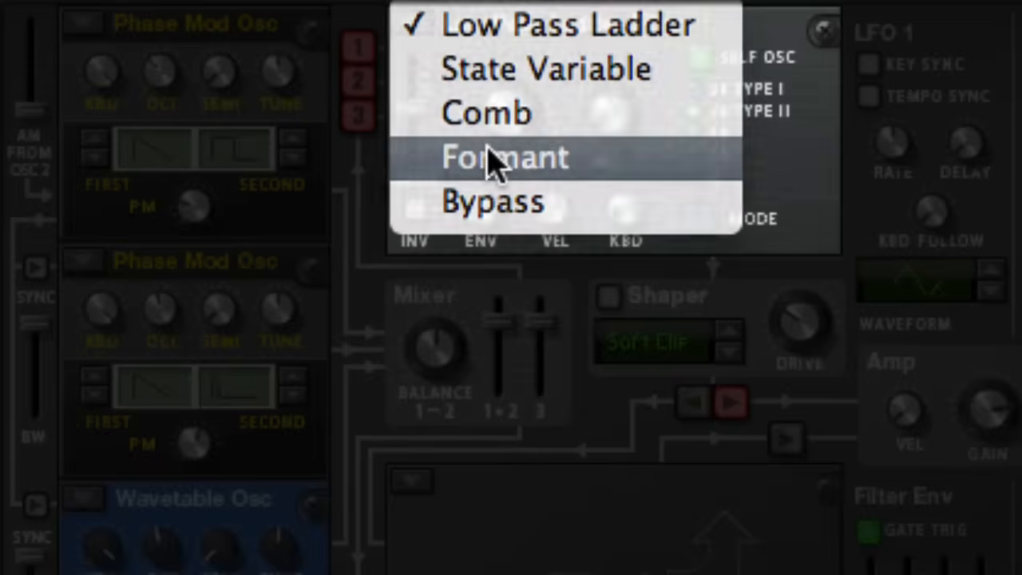
{"action": "left_click", "coordinate": [503, 157]}
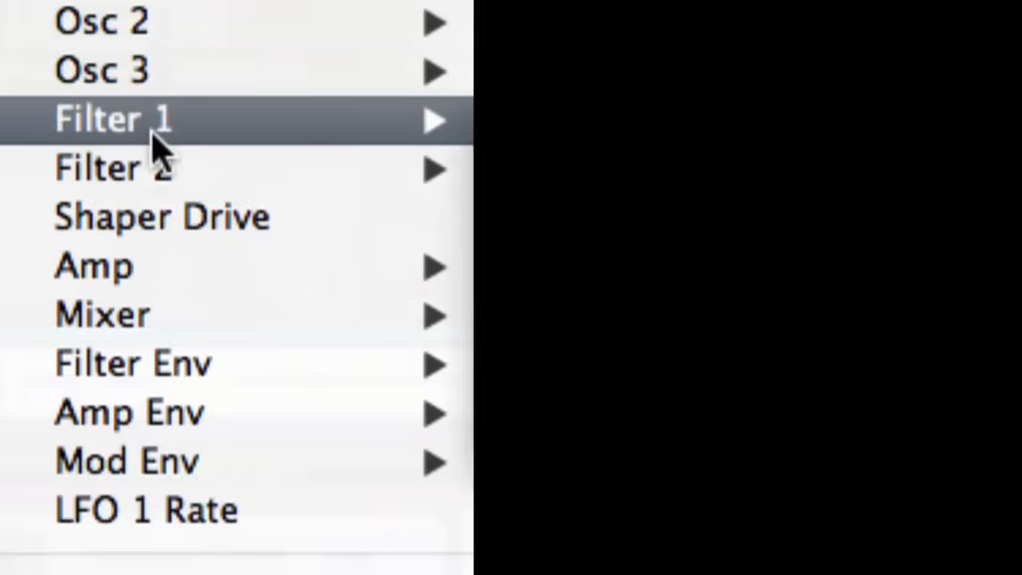
Route S.Curve 1 to Filt1 X at amount 87 and Filt1 Y at amount 56
{"action": "scroll", "scroll_direction": "down", "scroll_amount": 3}
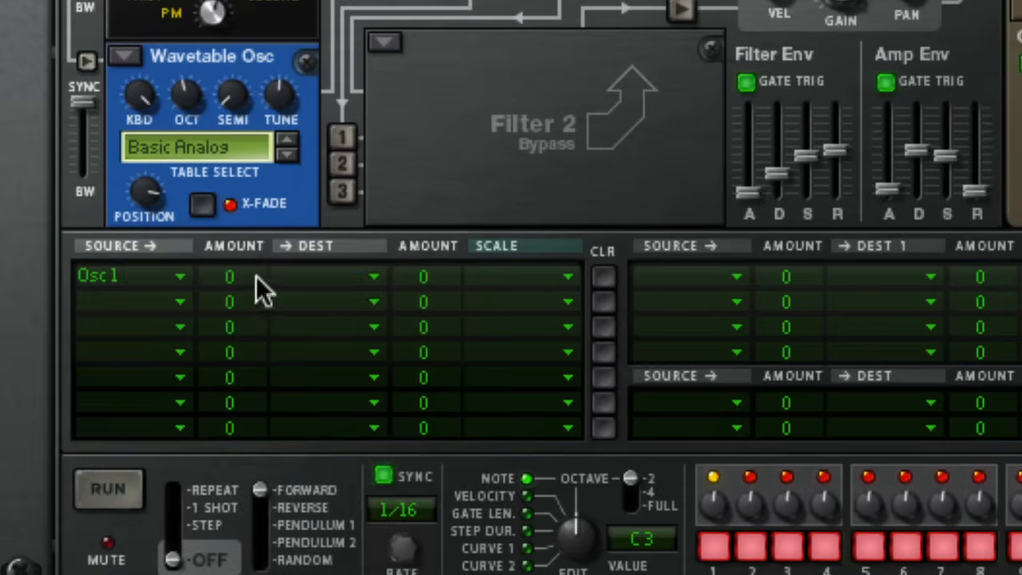
{"action": "left_click", "coordinate": [326, 274]}
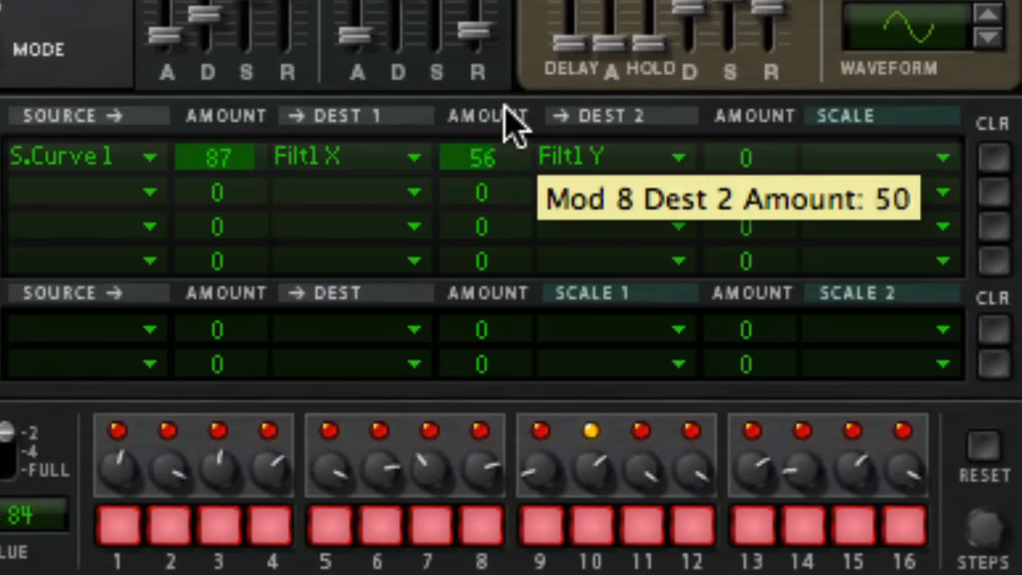
{"action": "left_click_drag", "start_coordinate": [479, 156], "coordinate": [495, 264]}
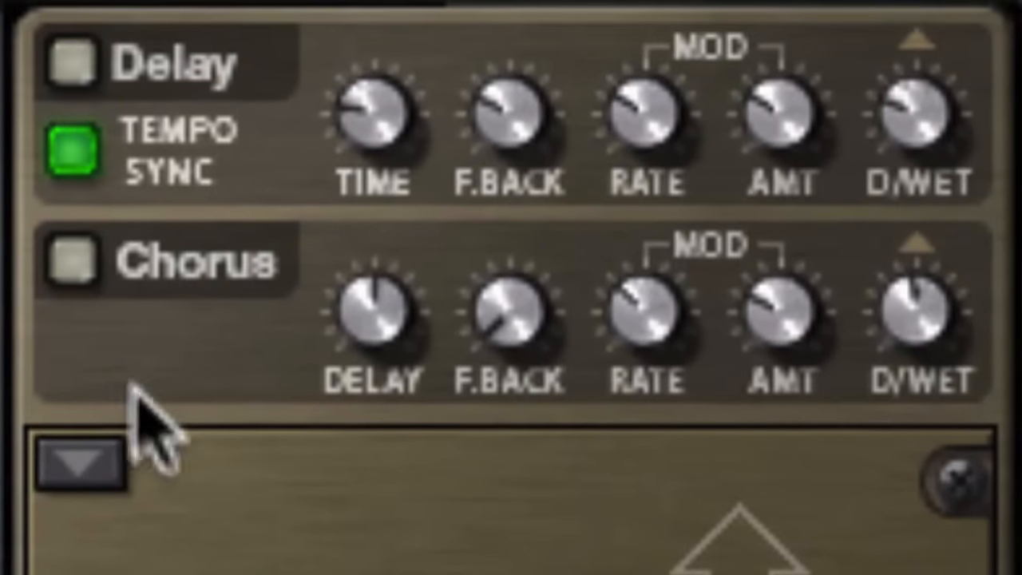
{"action": "left_click", "coordinate": [71, 263]}
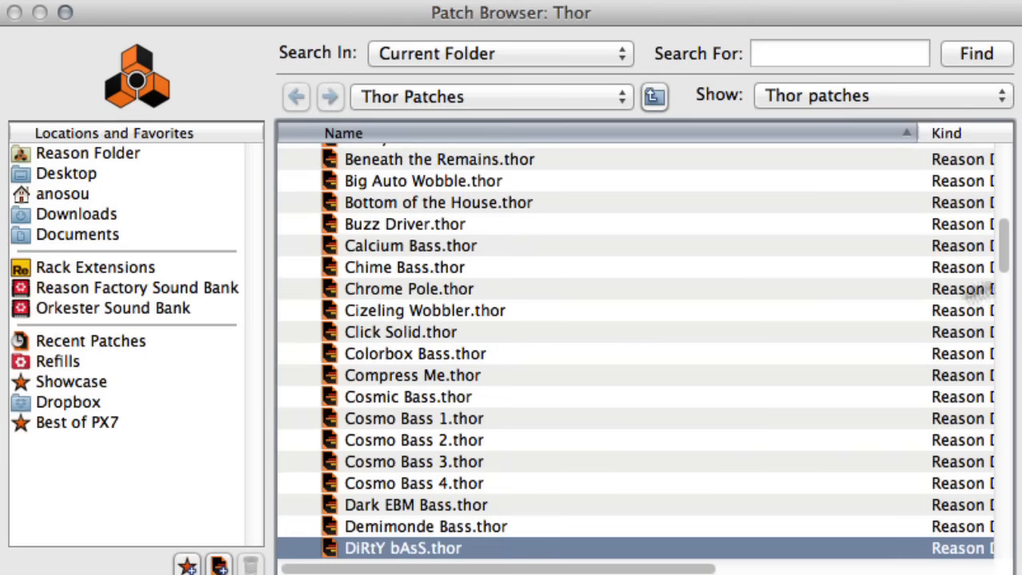
{"action": "mouse_move", "coordinate": [765, 331]}
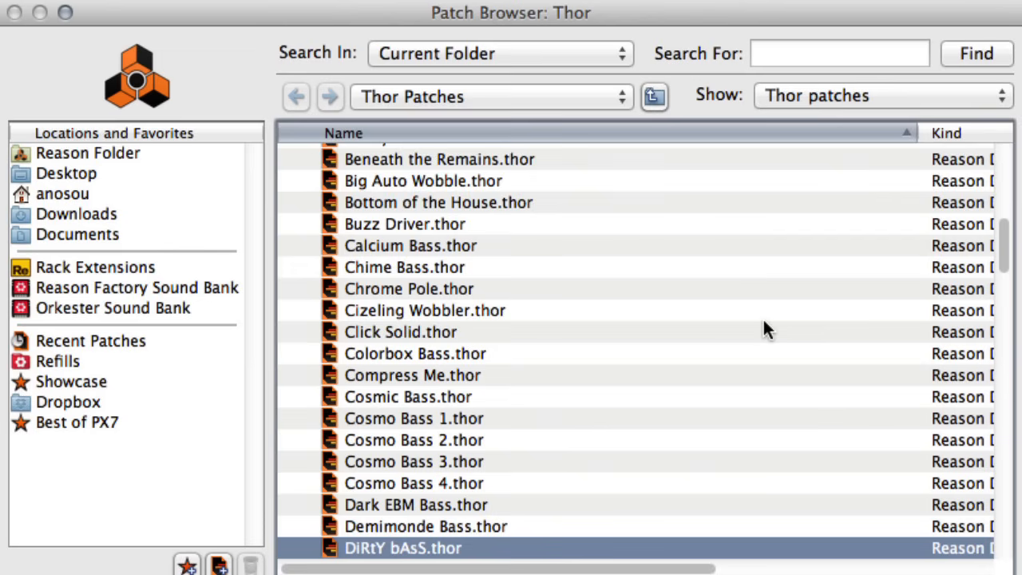